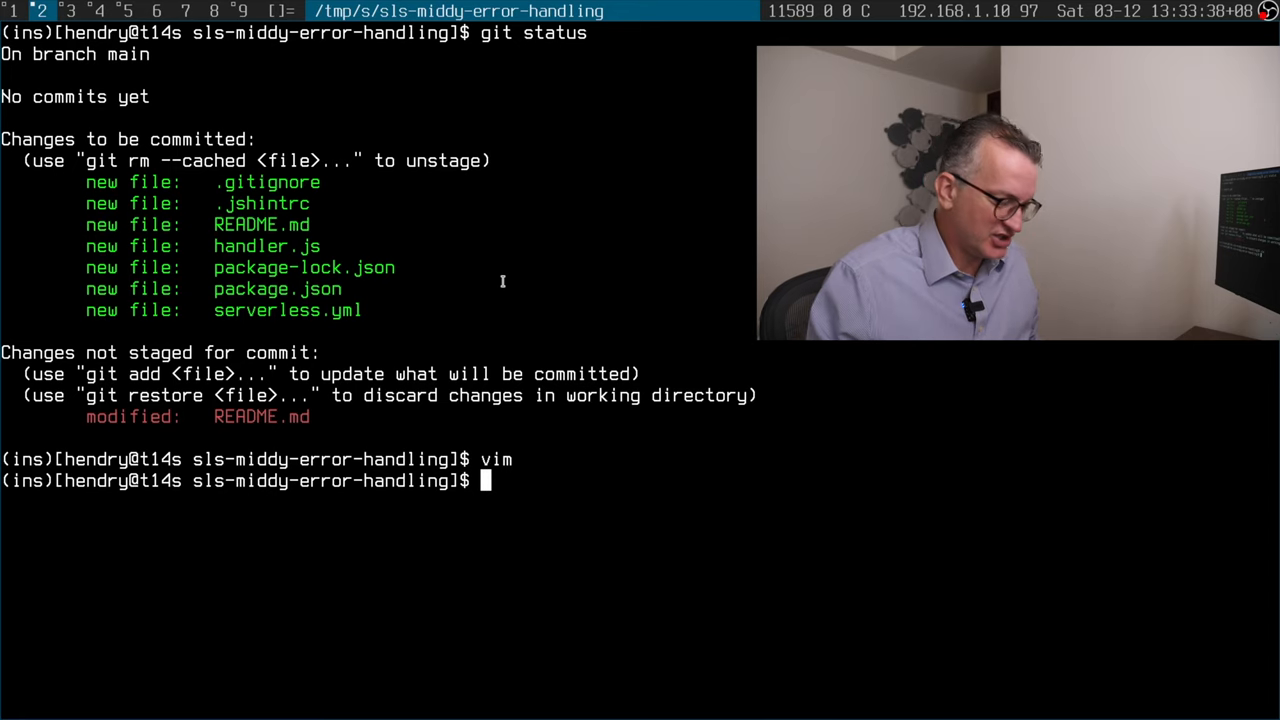
# - Stage README.md with git add, recheck git status, and clear the mistyped 'gjt' line
pyautogui.write('git add README.md')
pyautogui.write('vim README.md')
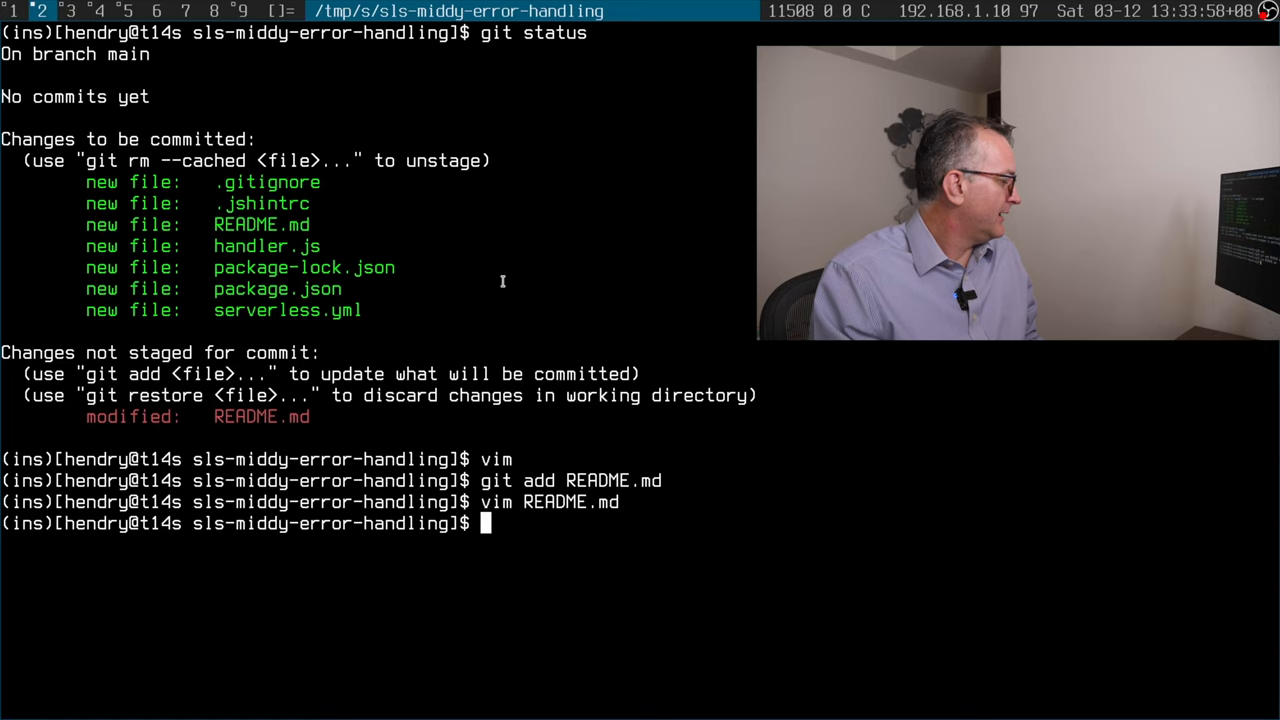
pyautogui.write('git status')
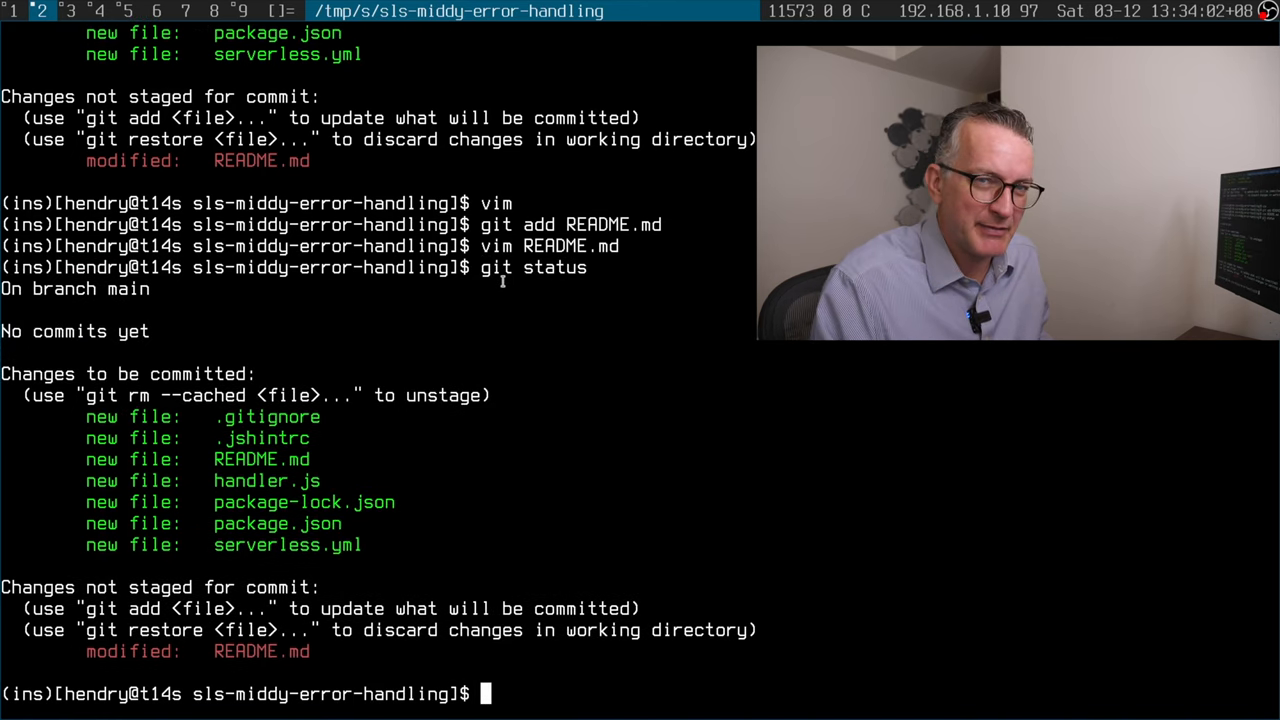
pyautogui.write('gjt')
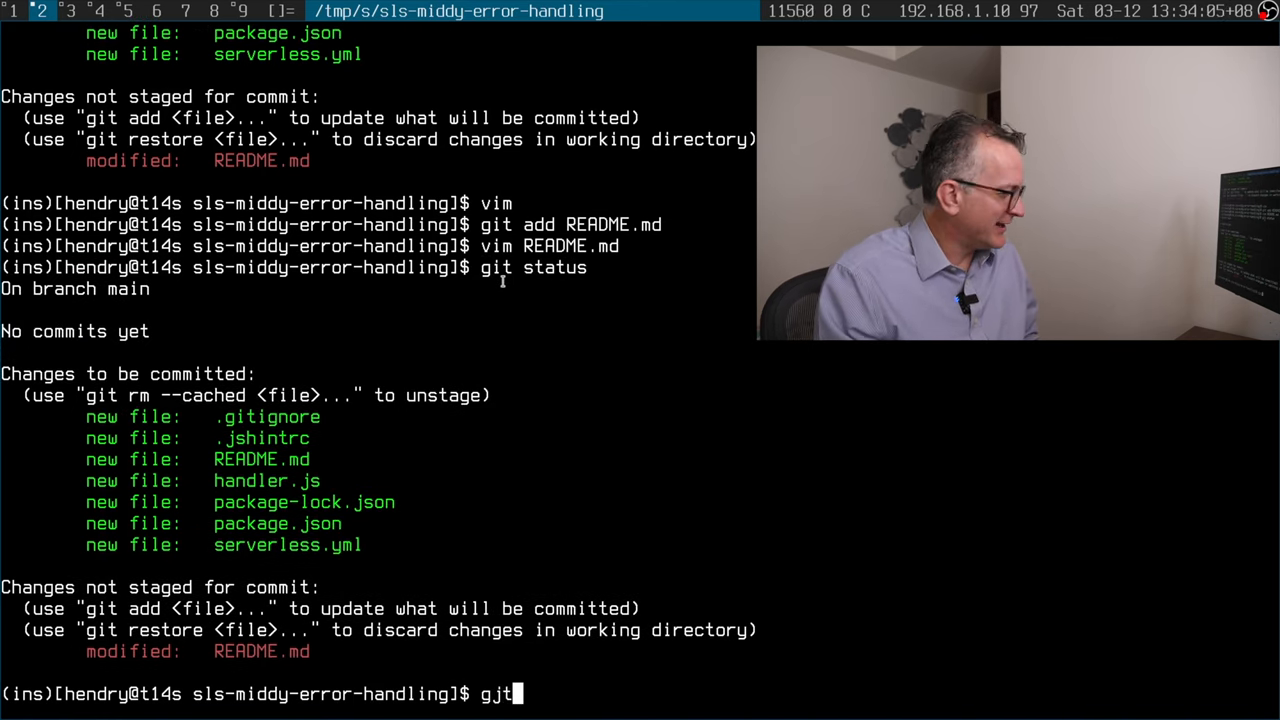
pyautogui.press('ctrl+c')
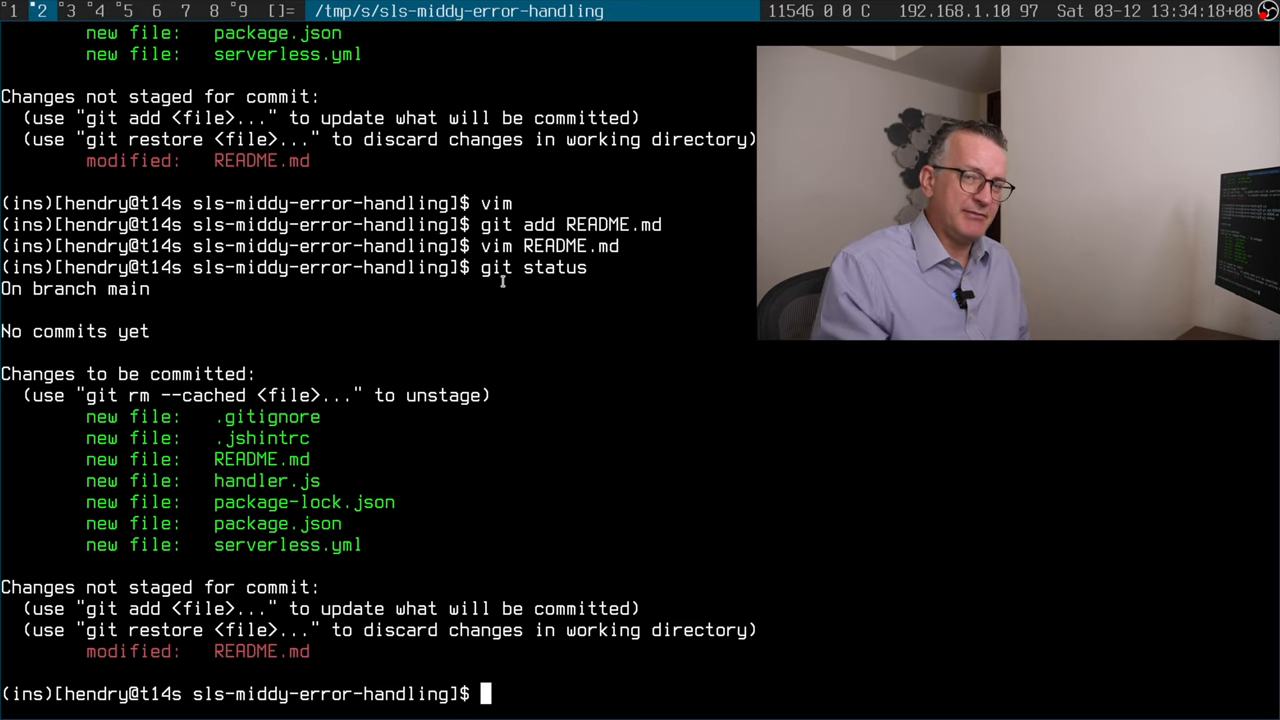
pyautogui.write('v')
pyautogui.write(':')
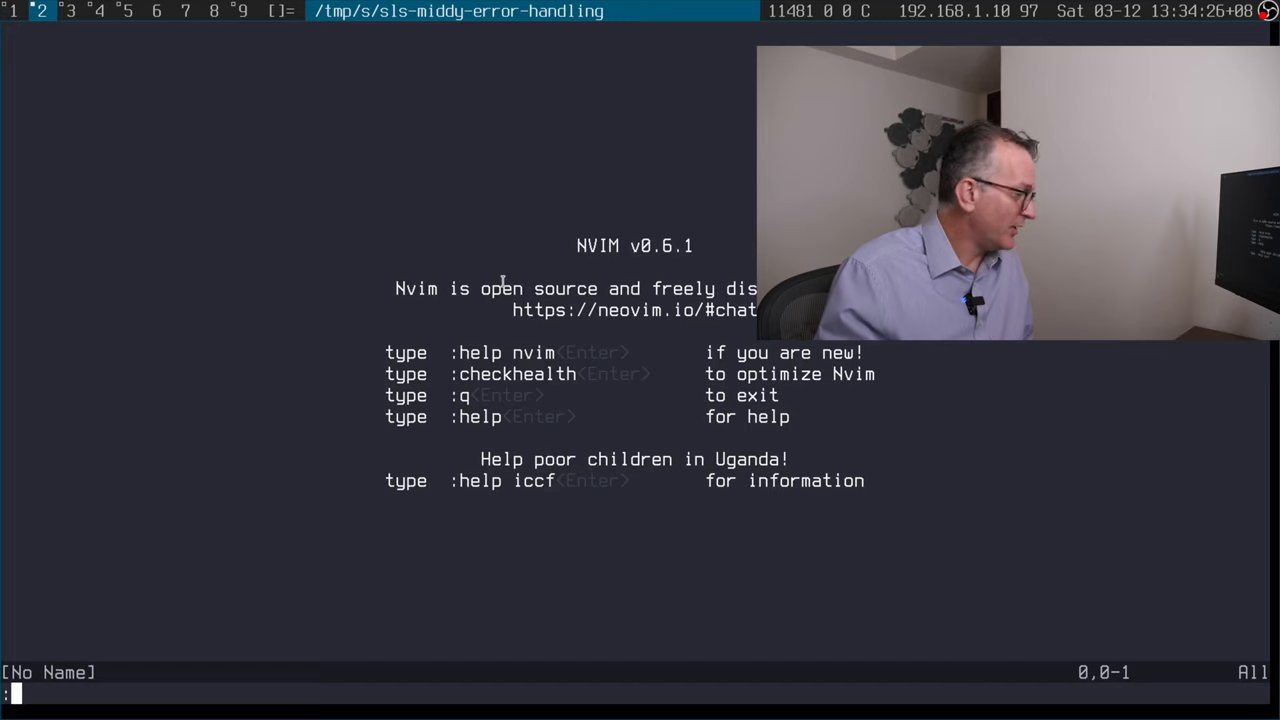
# - Launch Neovim in the sls-middy-error-handling folder and begin typing a Git command
pyautogui.write('G')
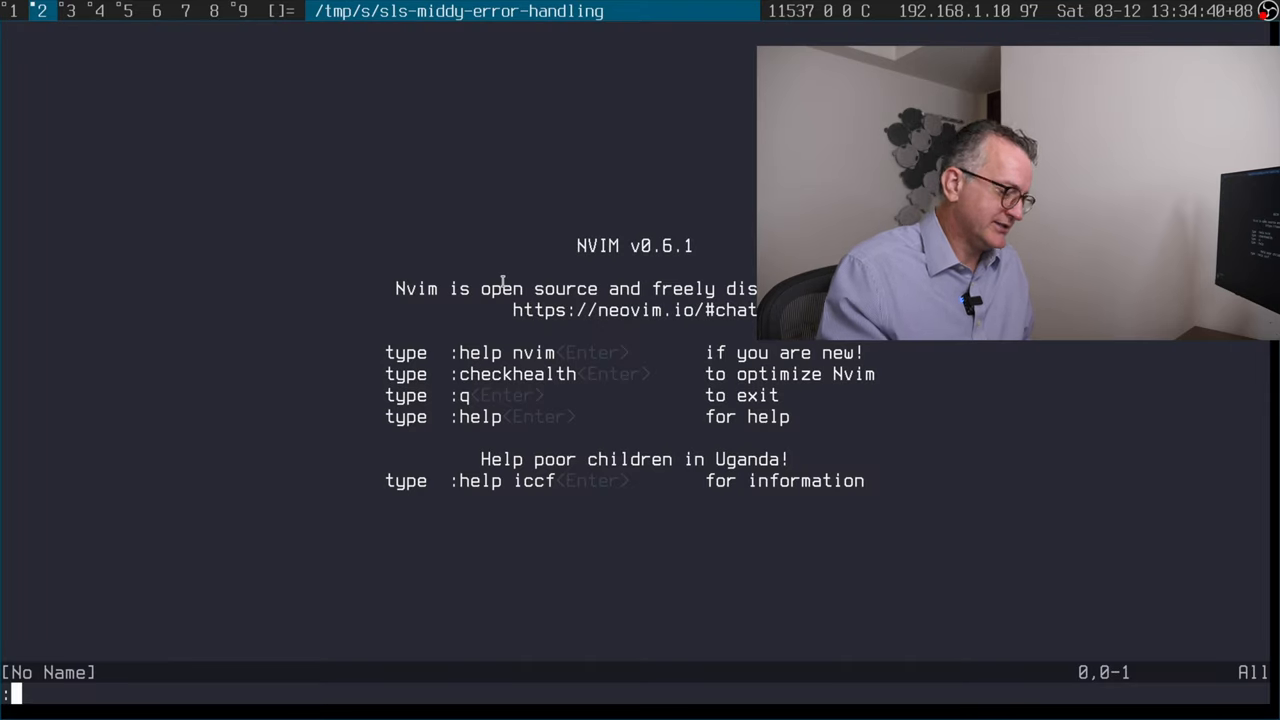
pyautogui.write('0G')
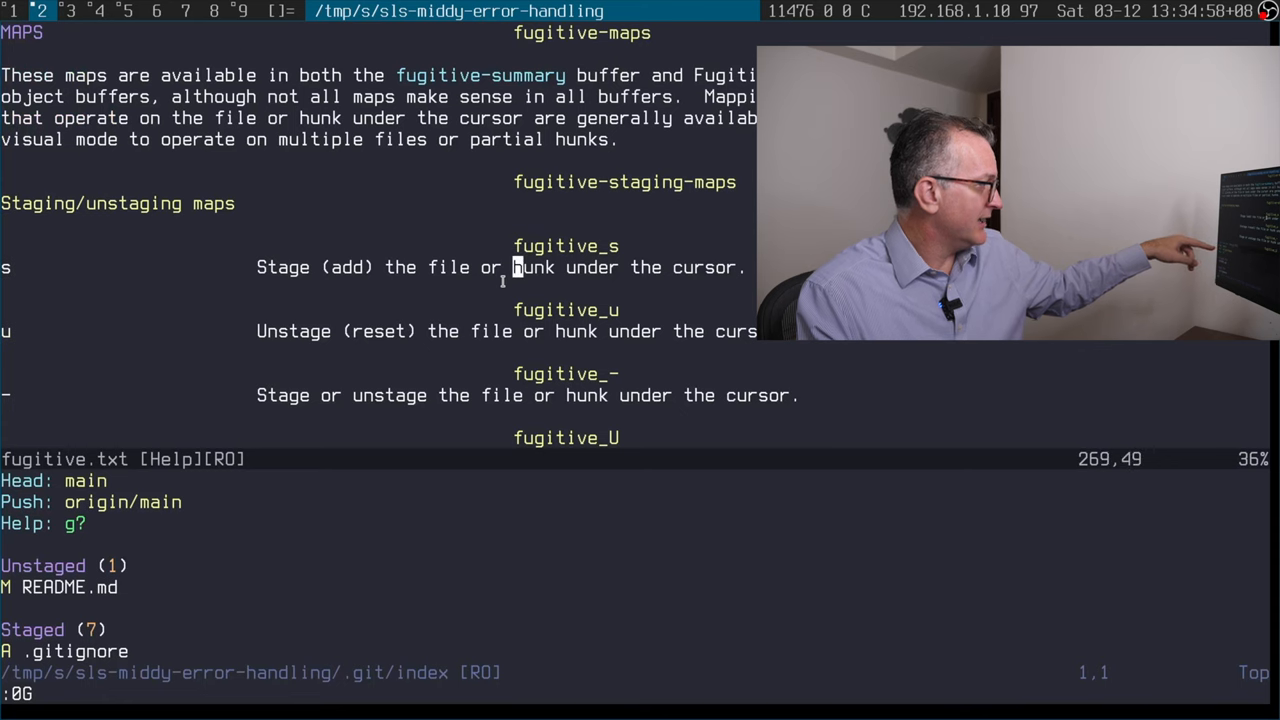
# - Stage README.md in the Fugitive summary so all seven files are staged
pyautogui.scroll(-3)
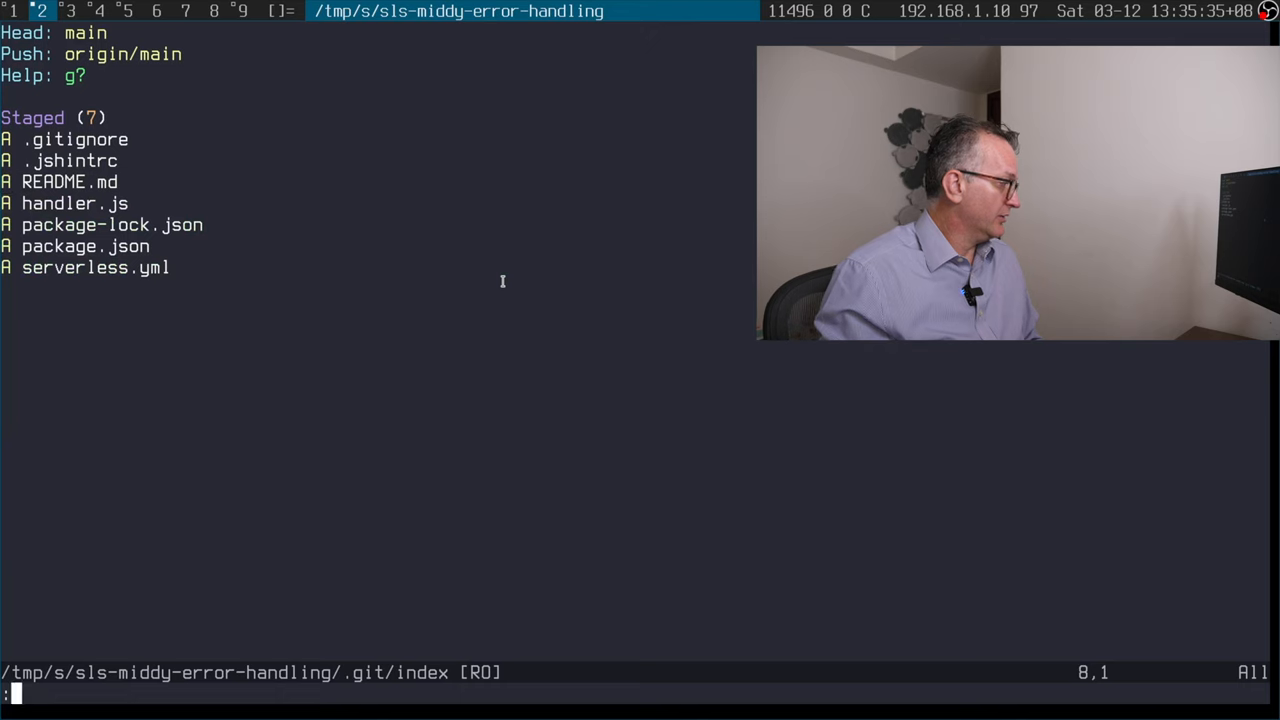
# - Start the commit message 'Initial', then view the sls-middy-error-handling GitHub setup page
pyautogui.write('Gwrit')
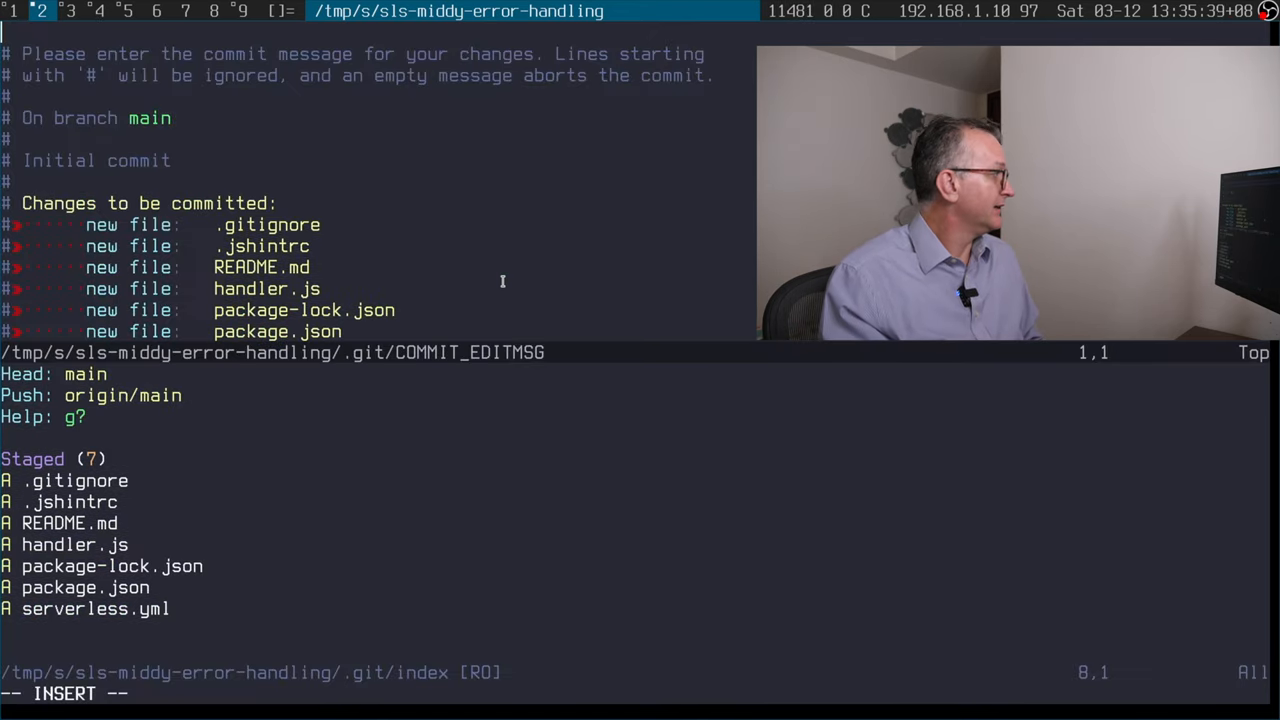
pyautogui.write('Ini')
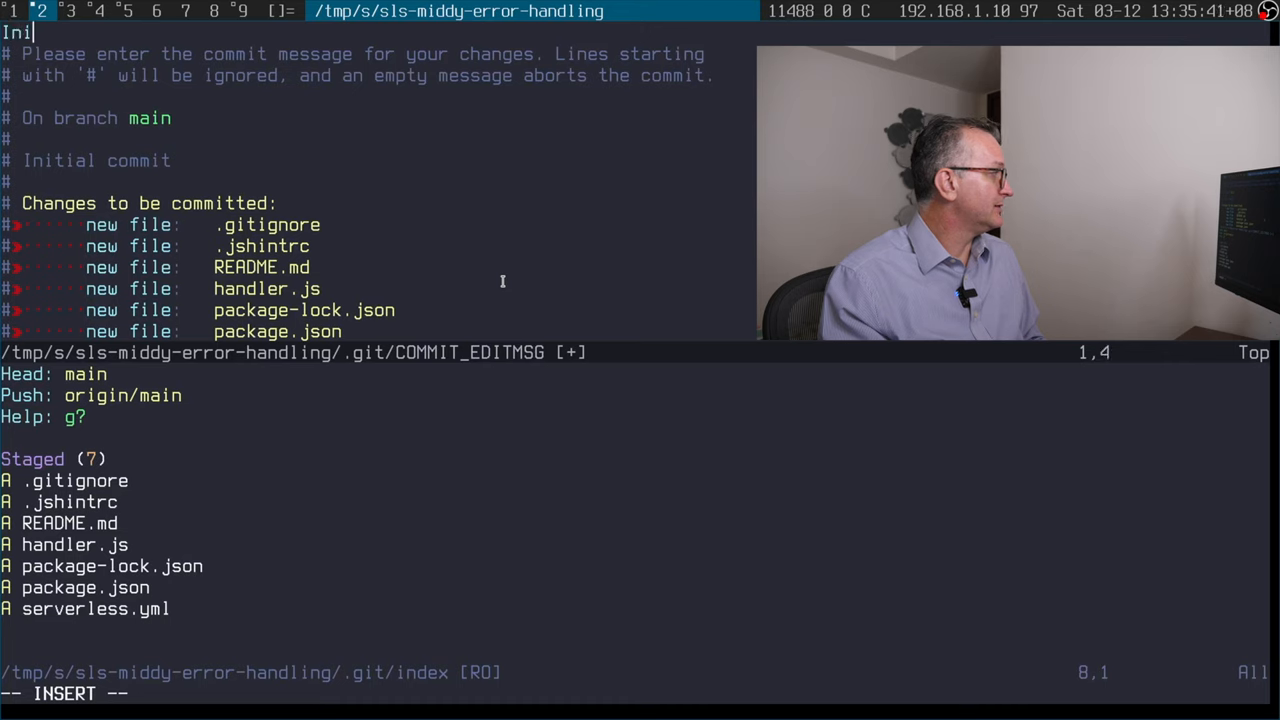
pyautogui.write('tial')
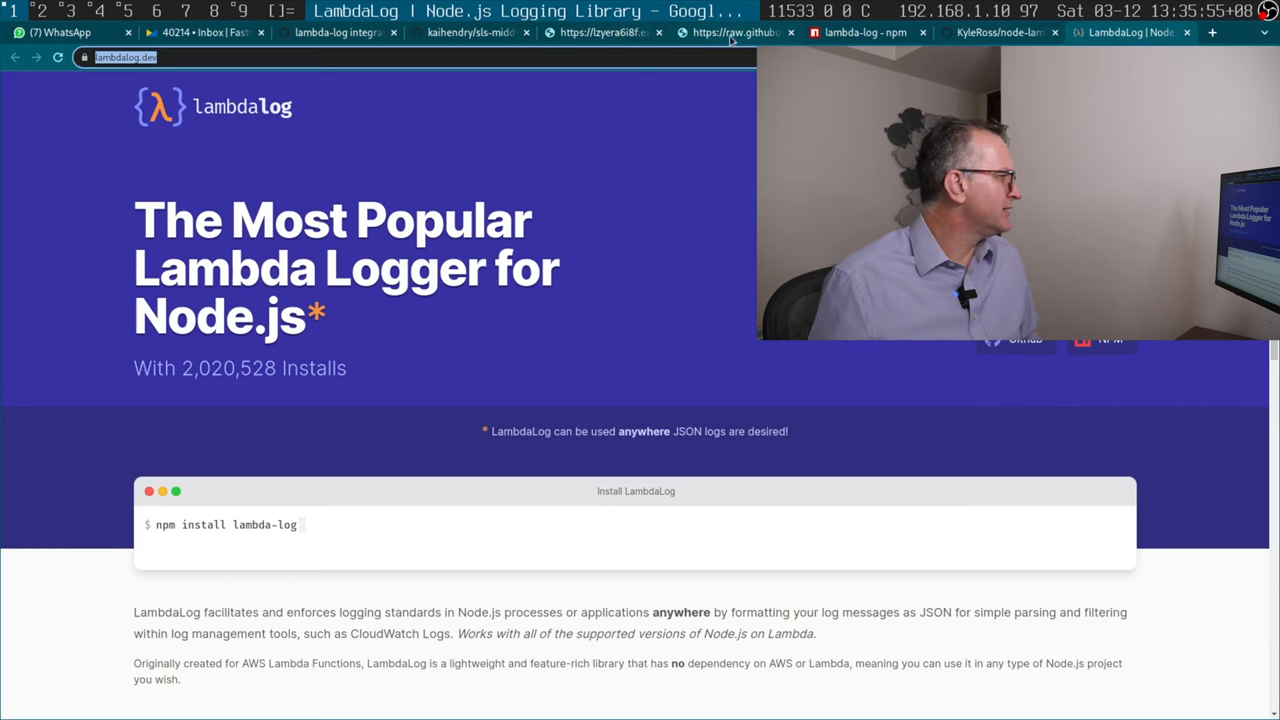
pyautogui.click(470, 32)
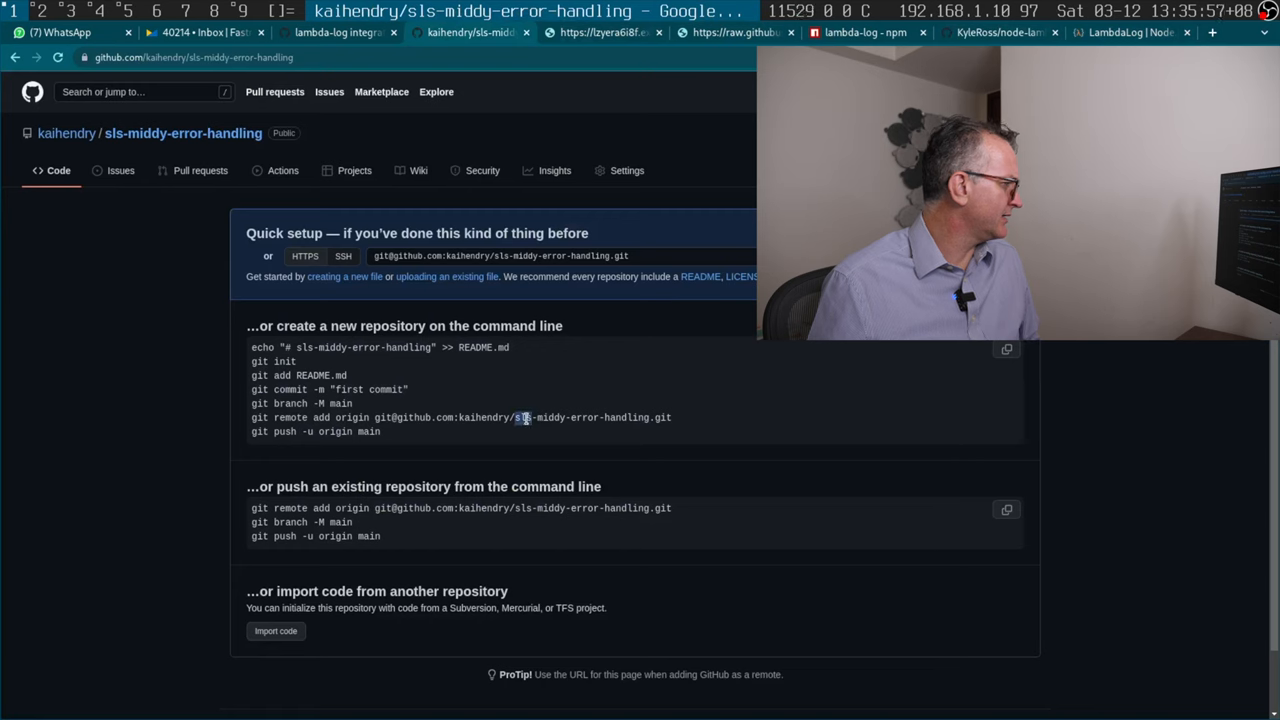